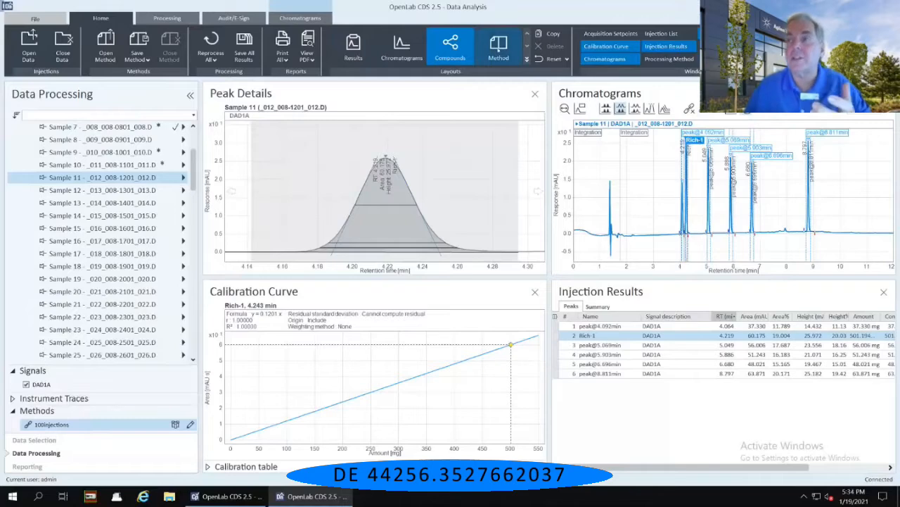
- Show the Processing Method layout with the Properties page of the 100Injections method
left_click(498, 45)
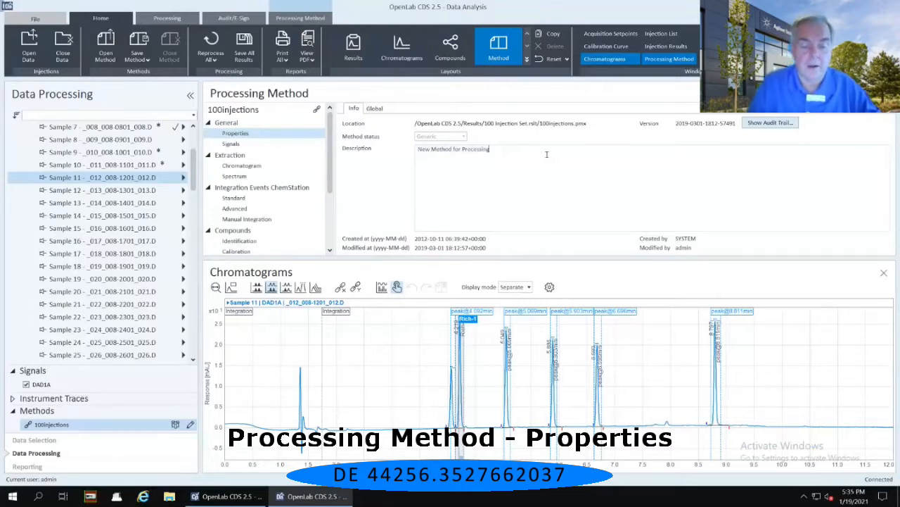
- Extend the description to 'New Method for Processing for 100 Injection Data Set' and show the Global integrator settings
type("for")
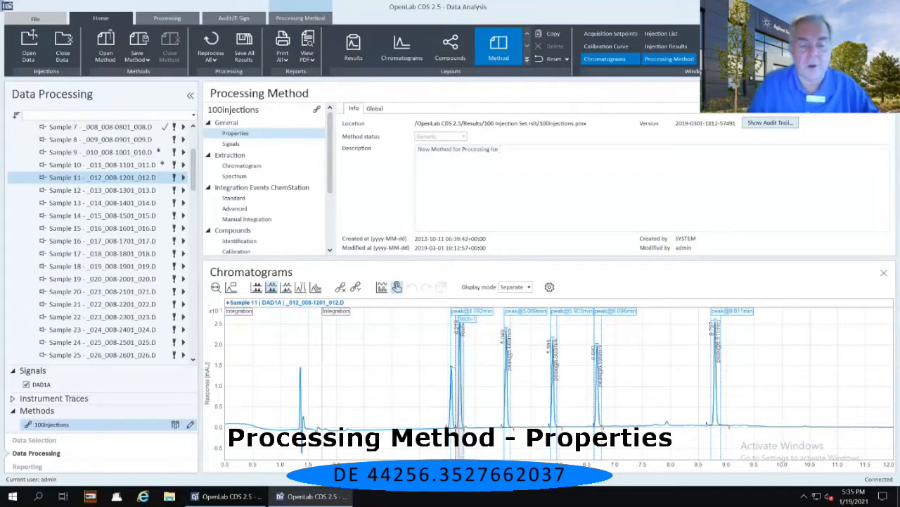
type("100 Injection Data Set")
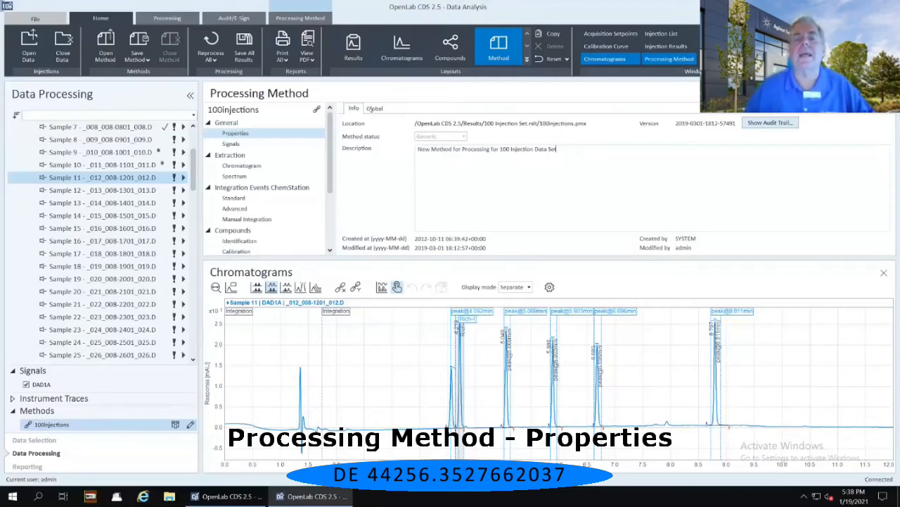
left_click(374, 107)
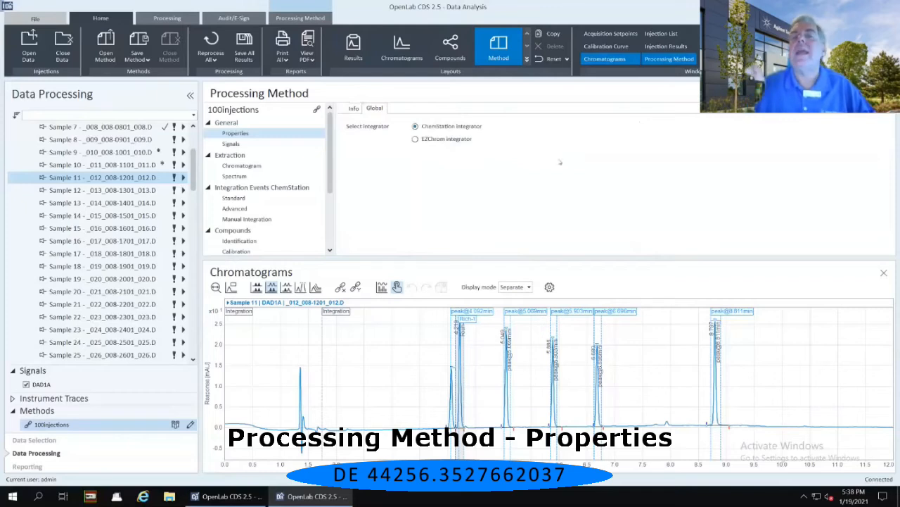